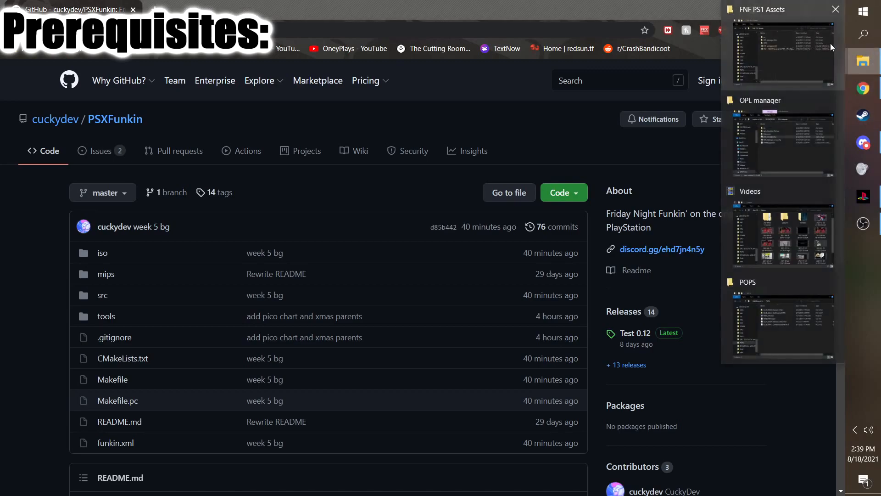
Bring up the FNF PS1 Assets window and the USB Drive (H:) context menu.
click(780, 53)
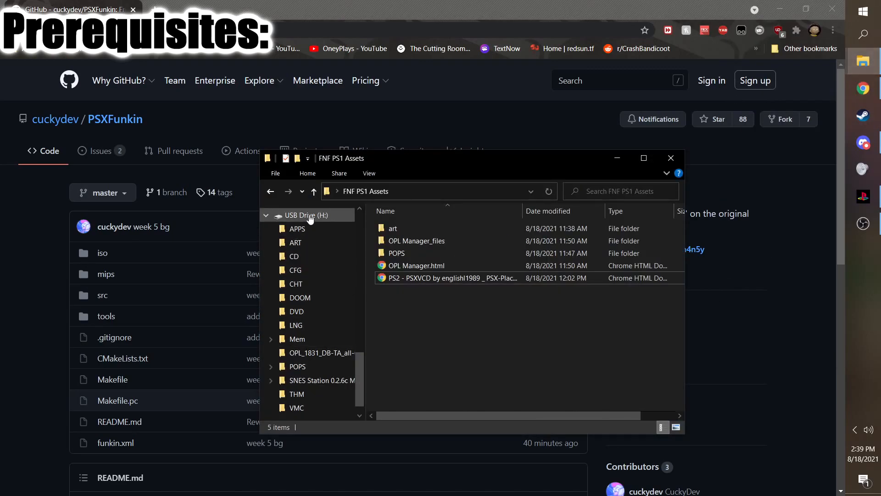
right_click(306, 215)
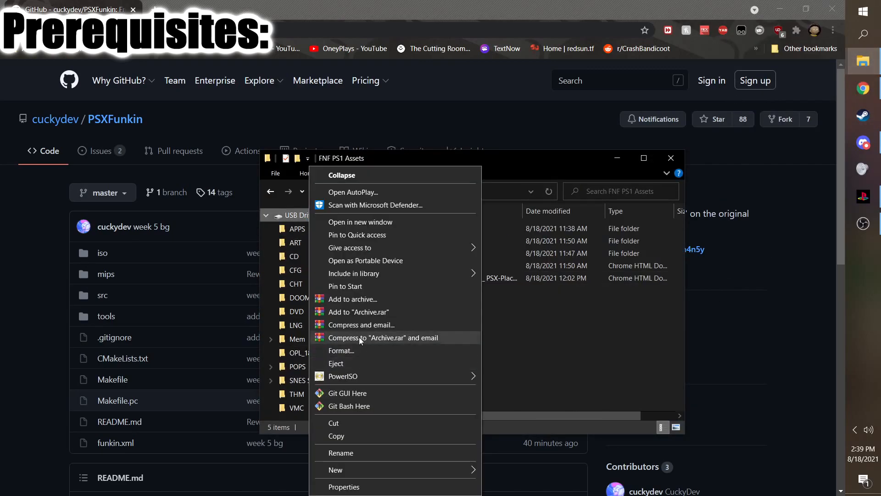
click(342, 350)
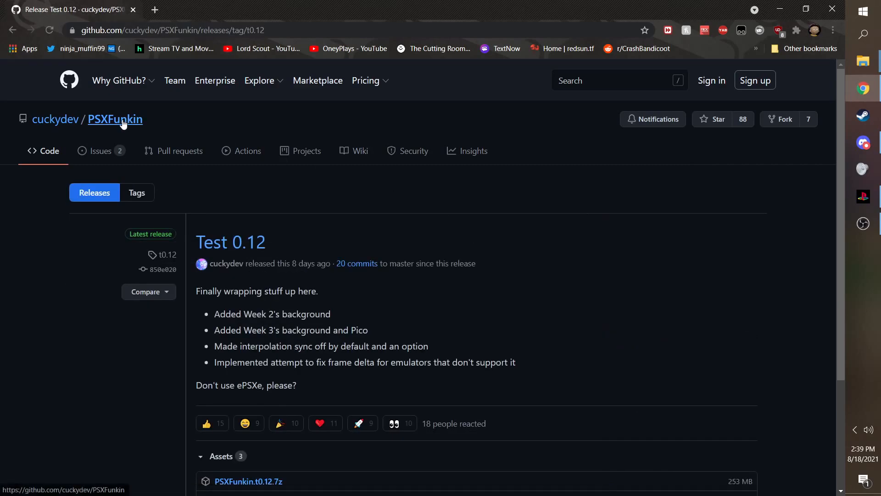
Show the Test 0.12 release assets, including the PSXFunkin .7z download.
click(114, 118)
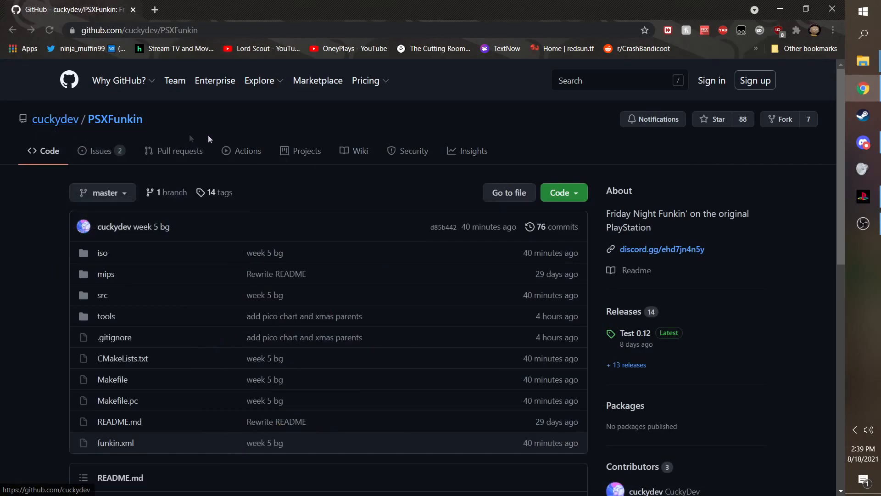
mouse_move(767, 441)
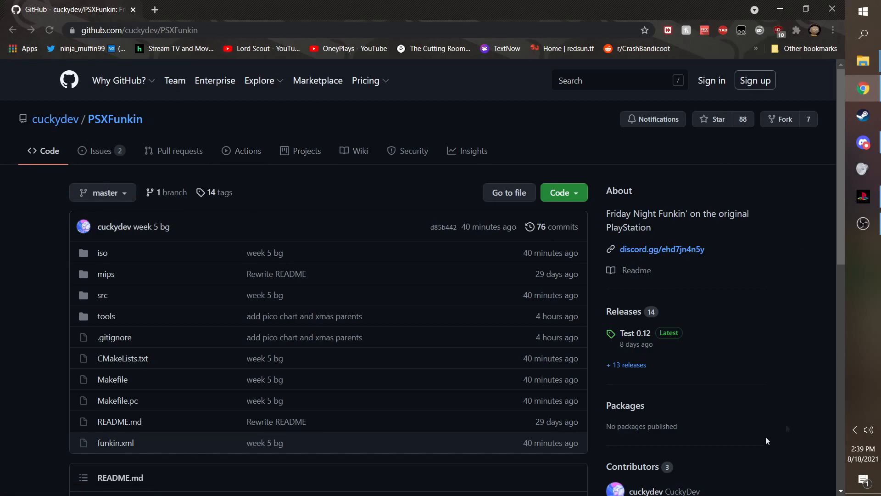
scroll(down, 3)
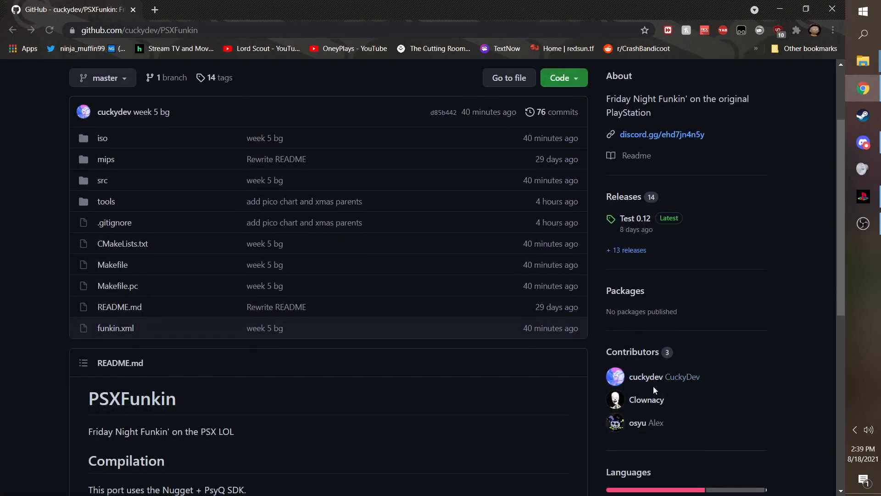
click(635, 218)
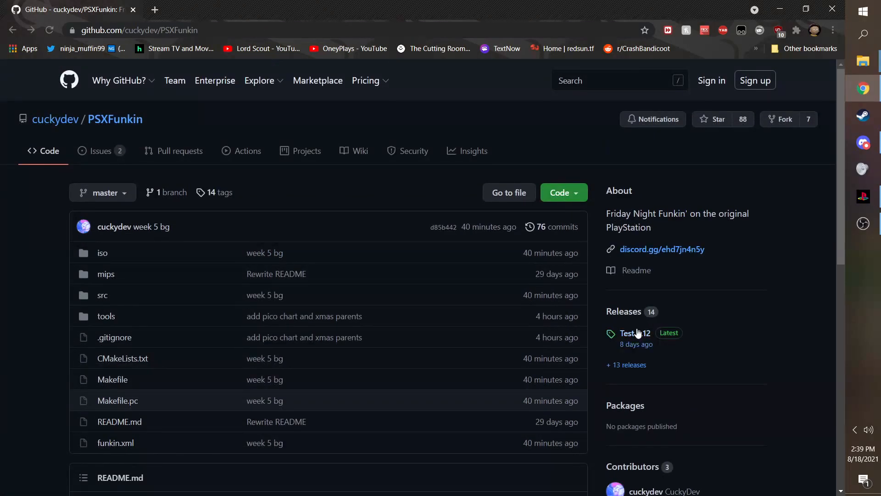
click(634, 333)
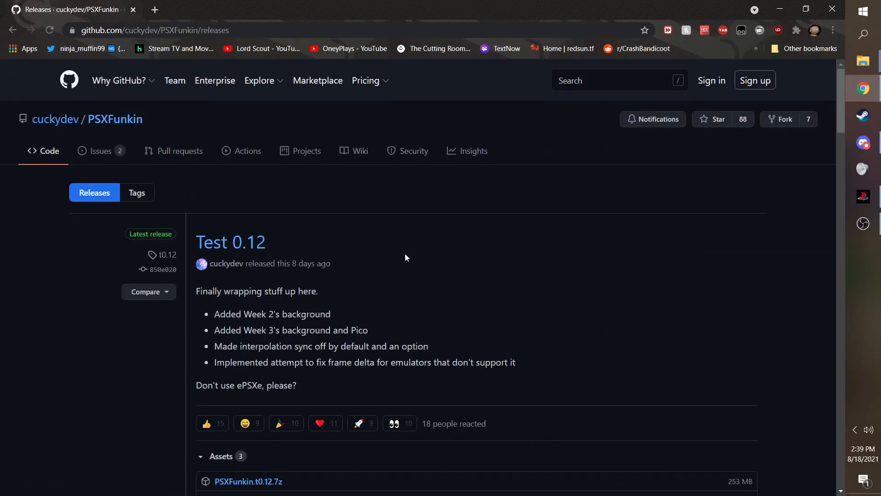
scroll(down, 3)
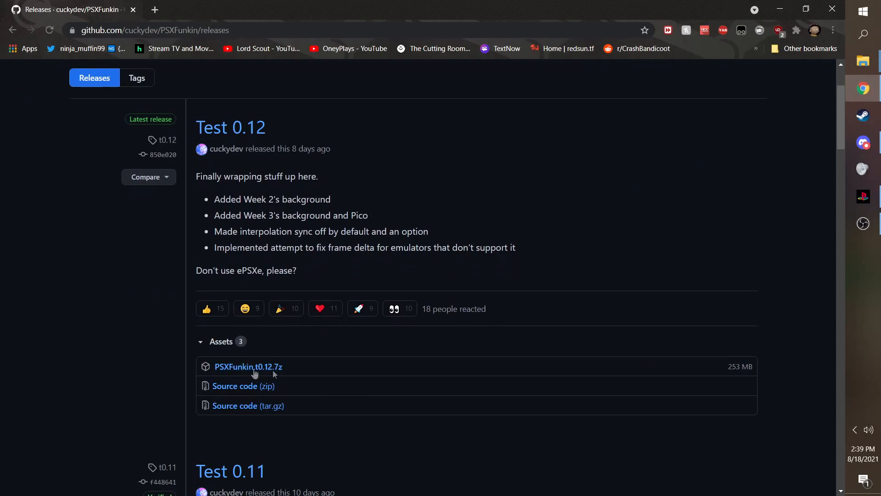
mouse_move(454, 197)
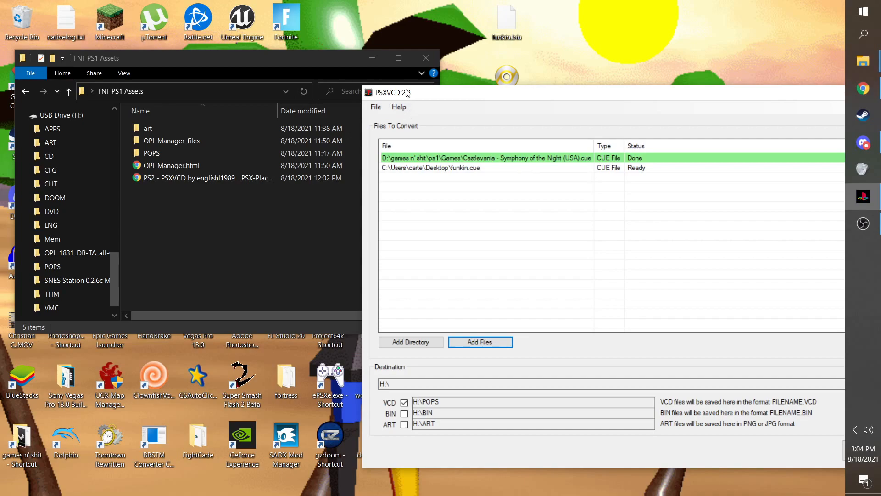
Convert funkin.cue to a VCD in H:\POPS with PSXVCD.
click(202, 178)
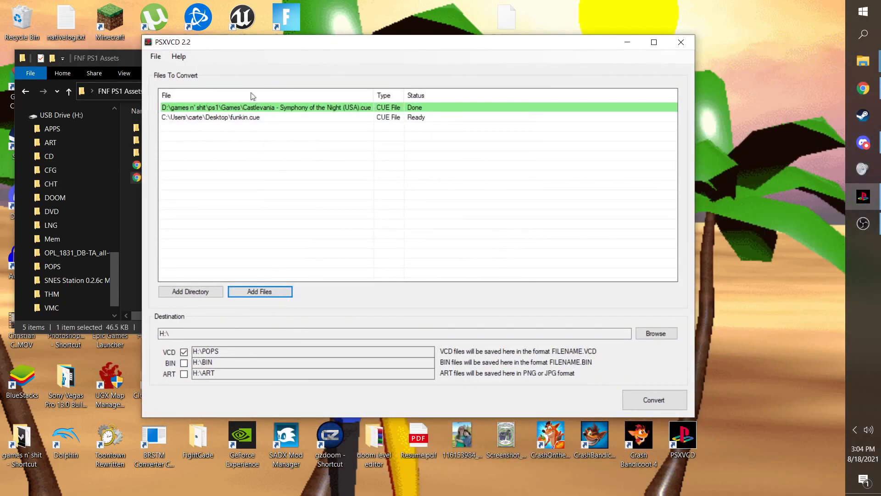
mouse_move(665, 430)
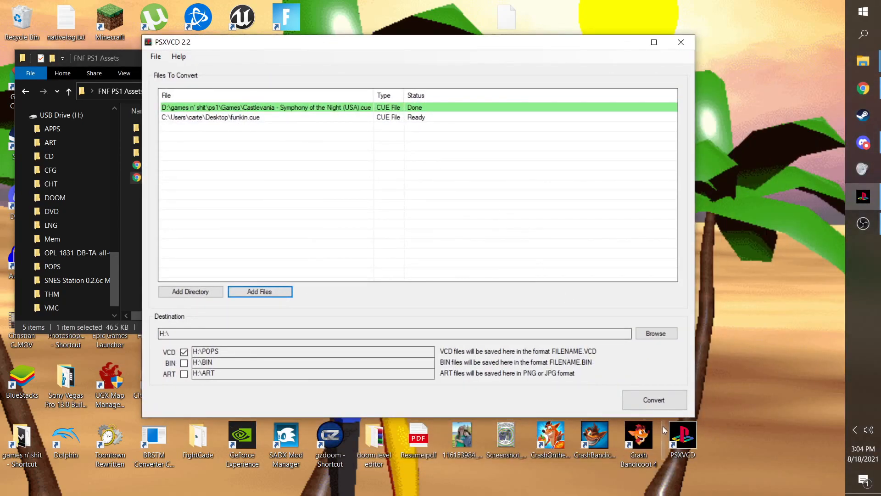
click(654, 400)
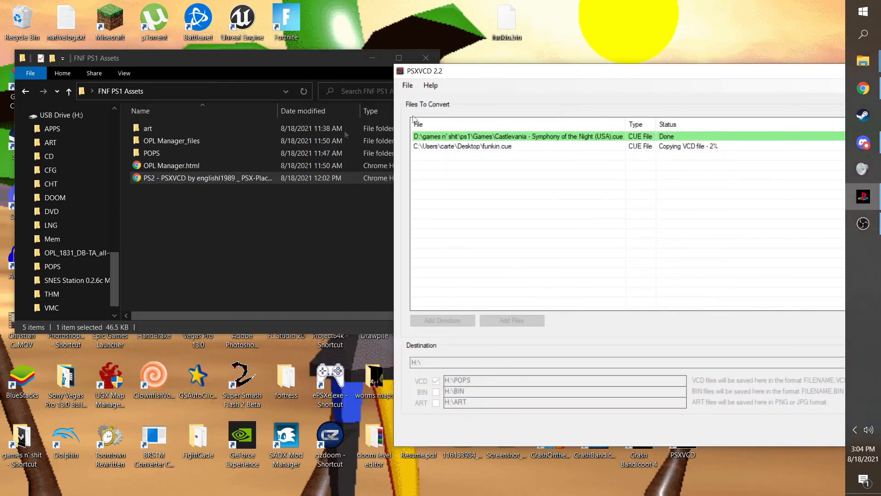
Check the POPS folder, go back to FNF PS1 Assets, then switch windows.
double_click(151, 153)
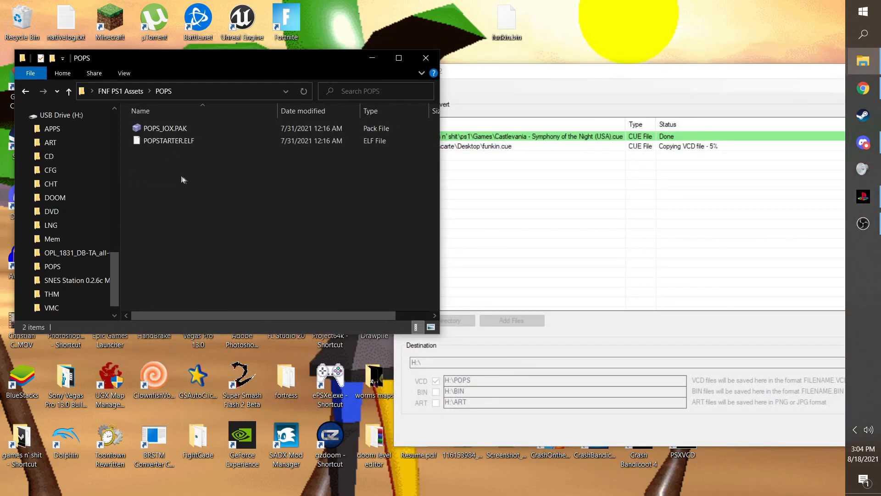
click(69, 91)
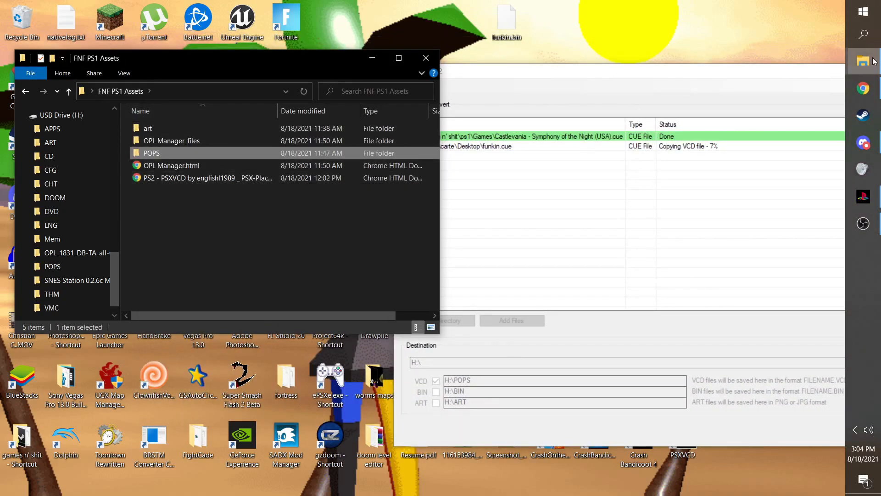
click(863, 61)
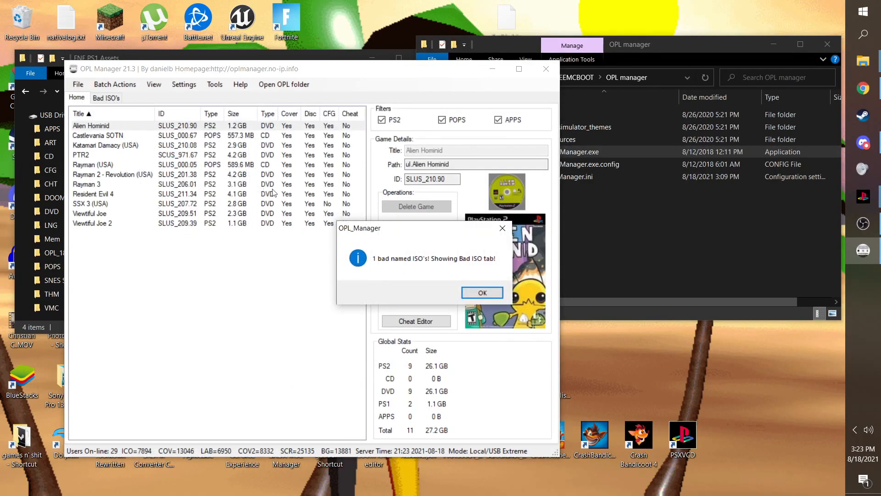
Dismiss the '1 bad named ISO's' notice to view the Bad ISO's tab.
click(482, 292)
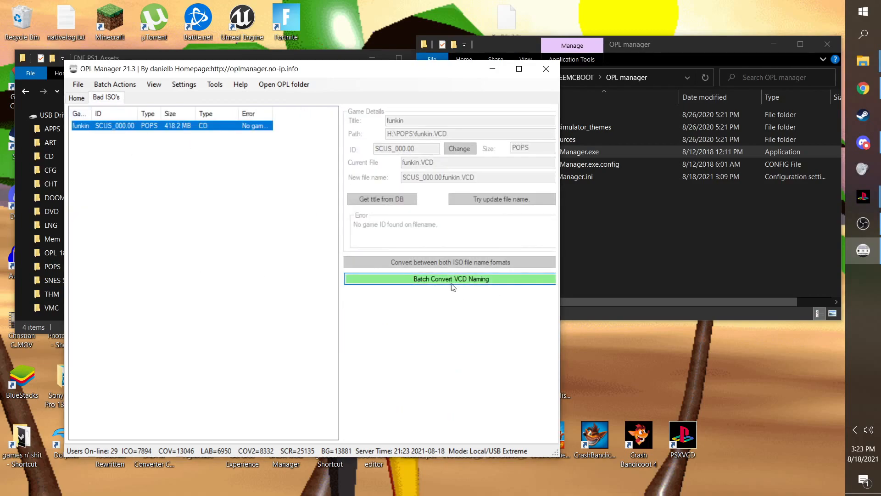
Batch-rename funkin.VCD to SCUS_000.00.funkin.VCD using USB naming mode.
click(450, 278)
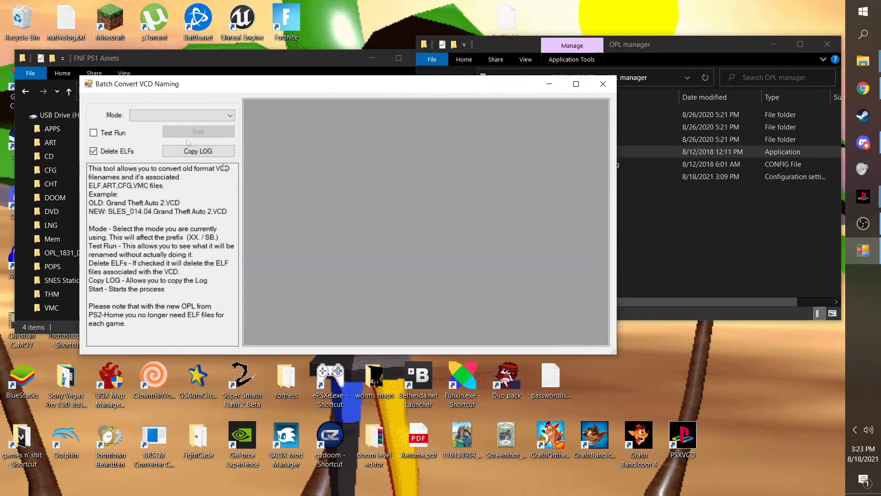
click(181, 116)
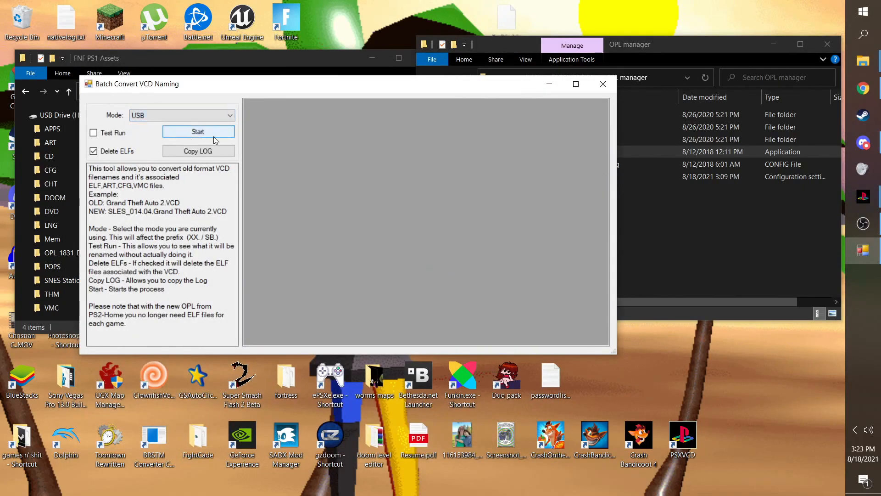
click(198, 131)
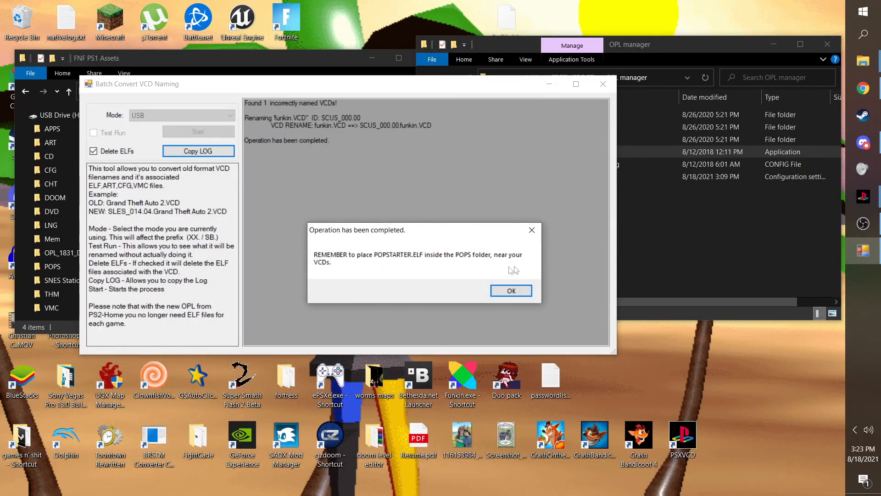
click(511, 290)
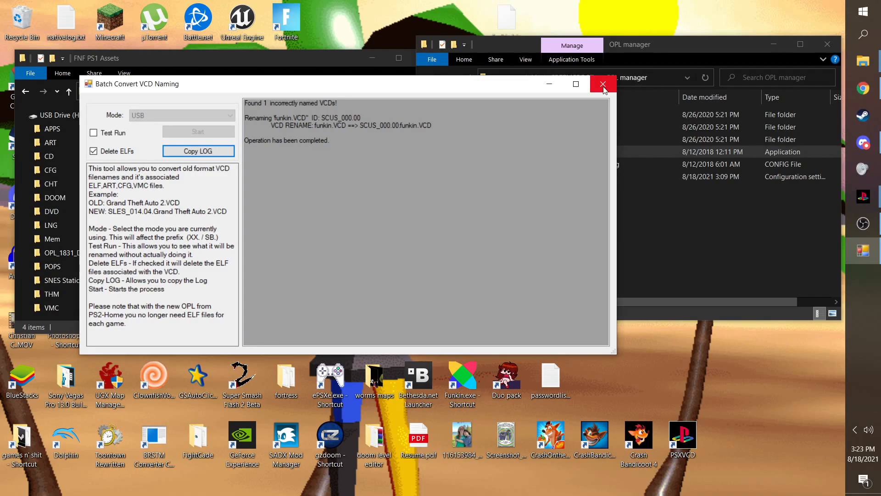
Close Batch Convert and view funkin's SCUS_000.00 details and cover art.
click(604, 84)
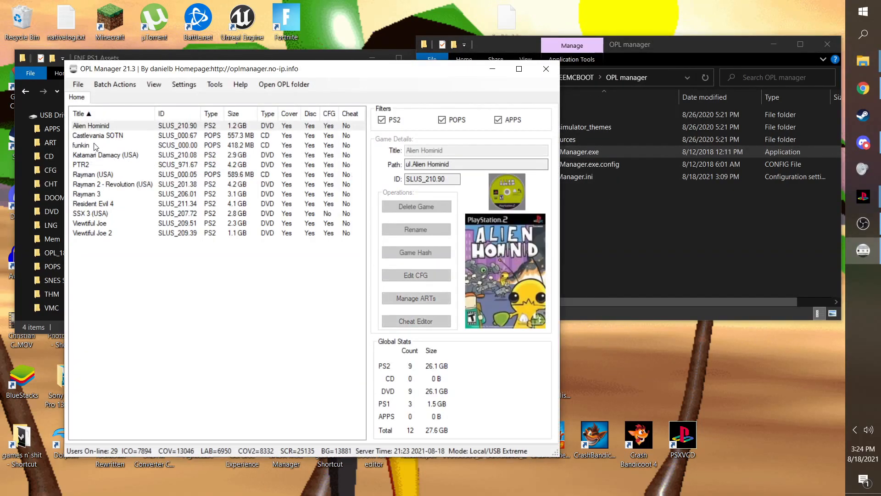
click(81, 145)
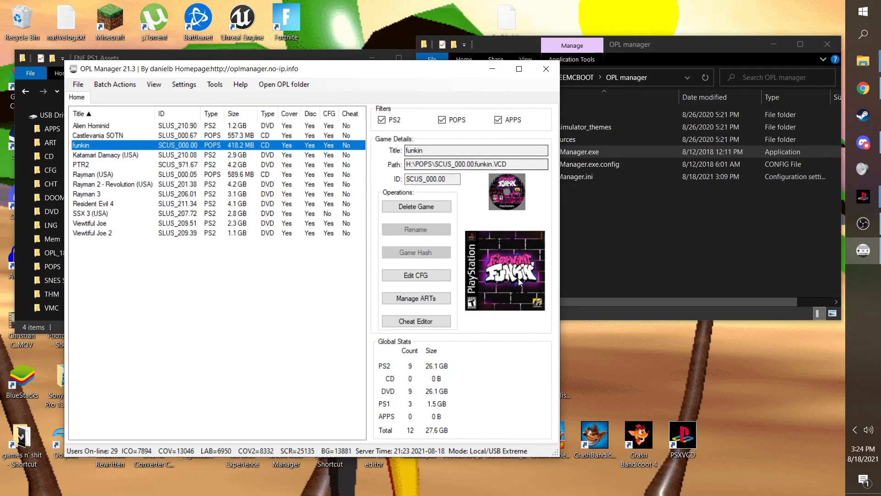
mouse_move(416, 275)
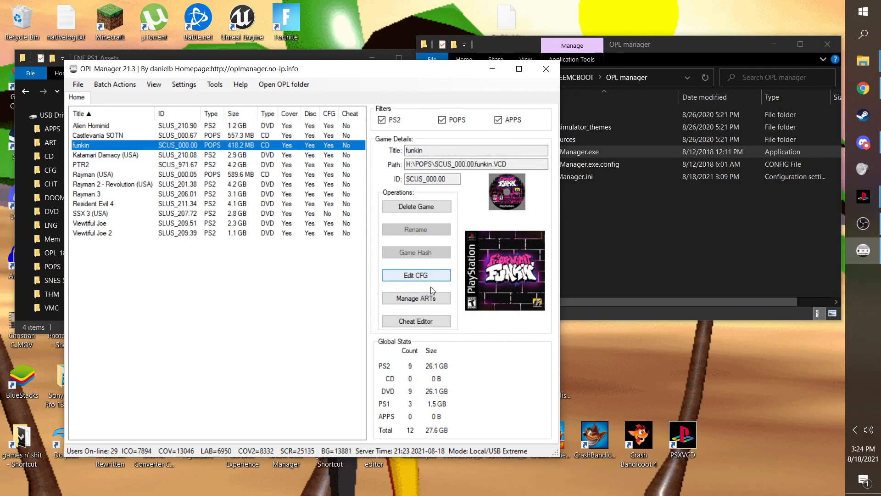
click(415, 298)
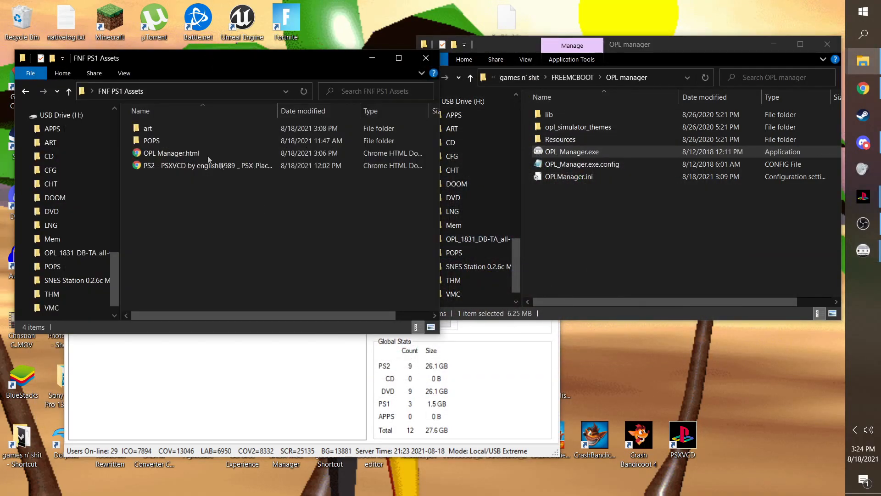
mouse_move(168, 128)
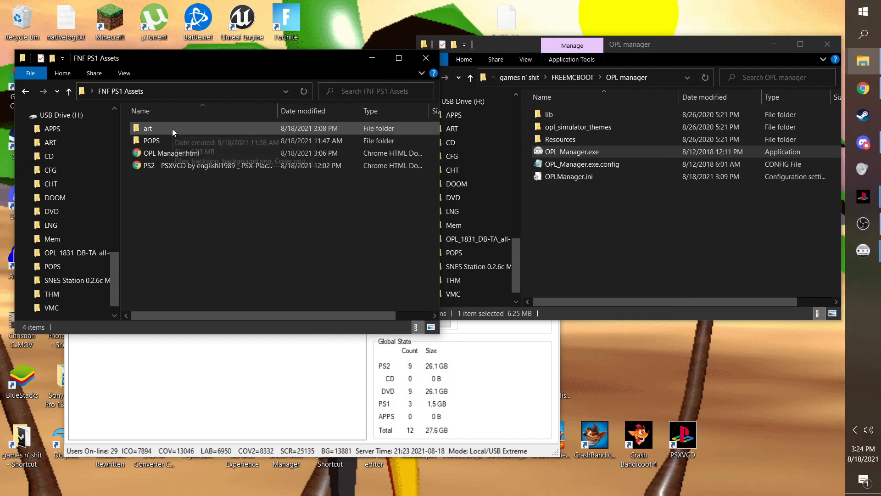
Open the art folder showing Cover.png, logo.png and screenshots.
double_click(148, 128)
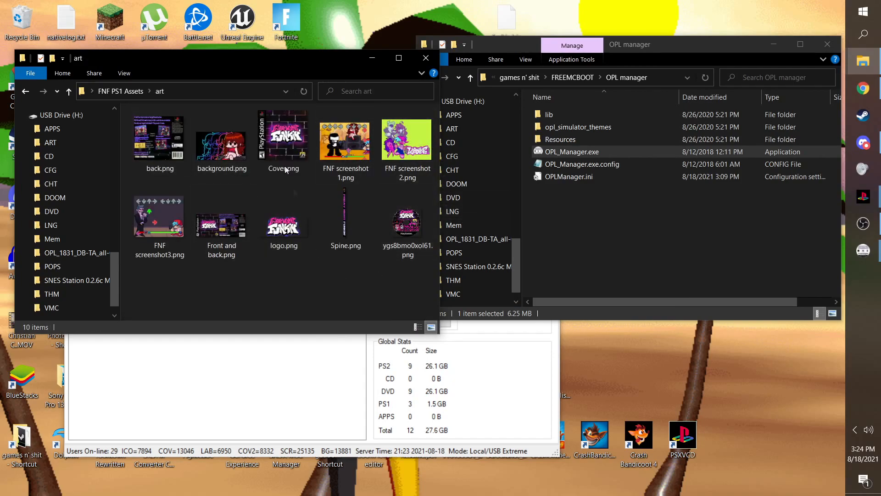